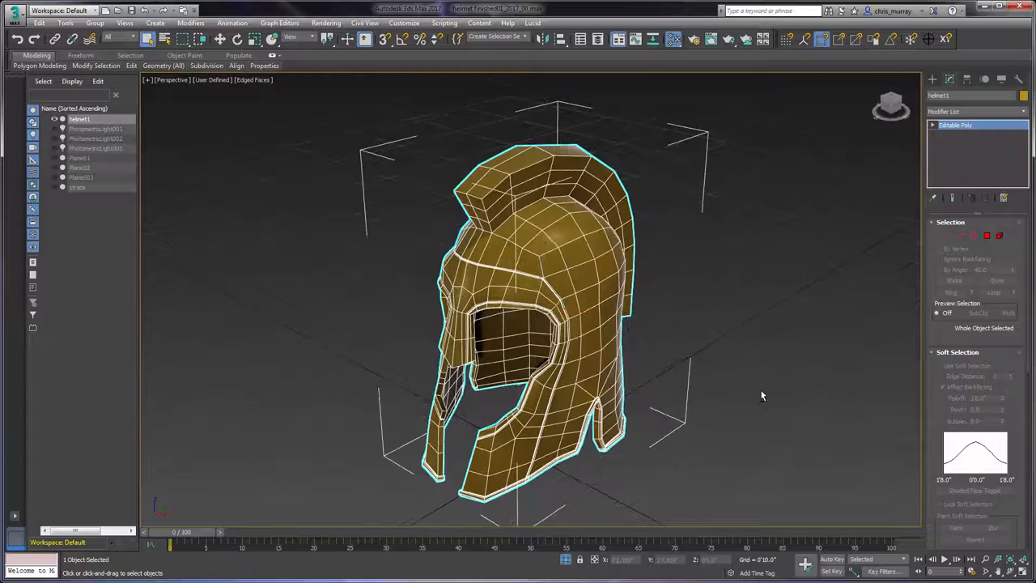
- Shift-select a crest polygon, then switch the helmet's Editable Poly to Edge level
{"action": "left_click", "coordinate": [987, 237]}
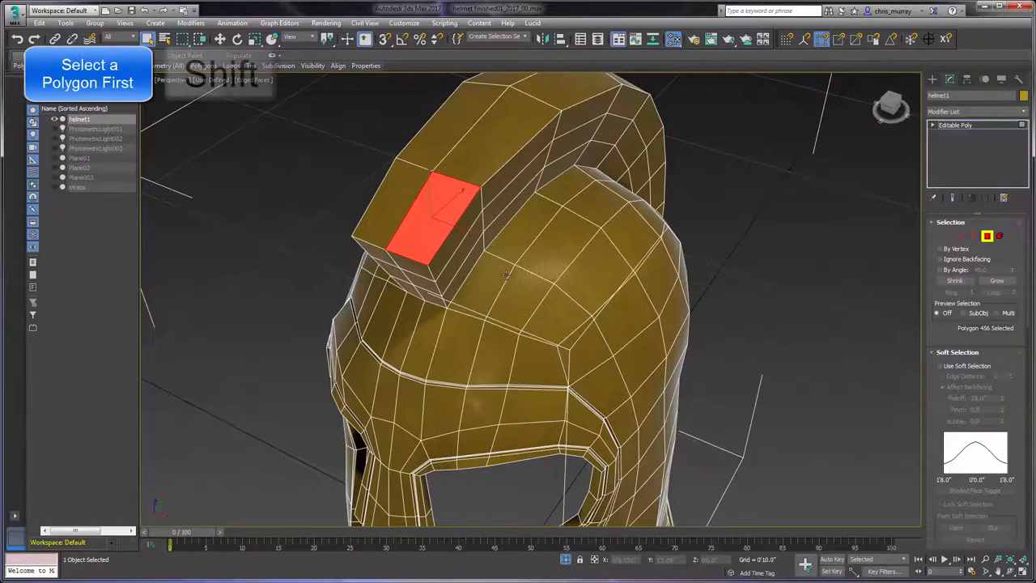
{"action": "key", "text": "shift"}
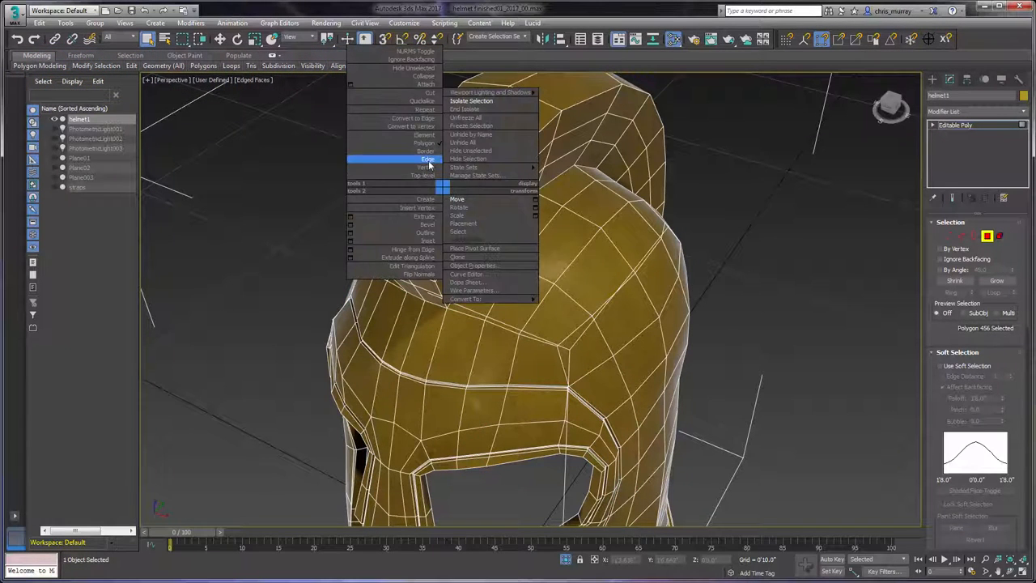
{"action": "left_click", "coordinate": [424, 167]}
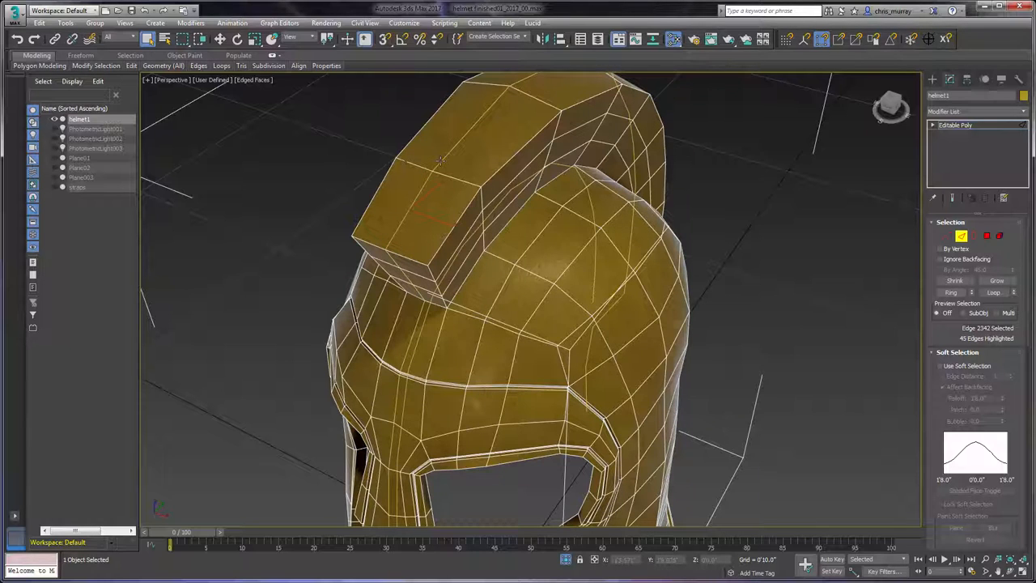
- Return to Polygon level and pick a starting face at the crest's top front
{"action": "left_click", "coordinate": [445, 214]}
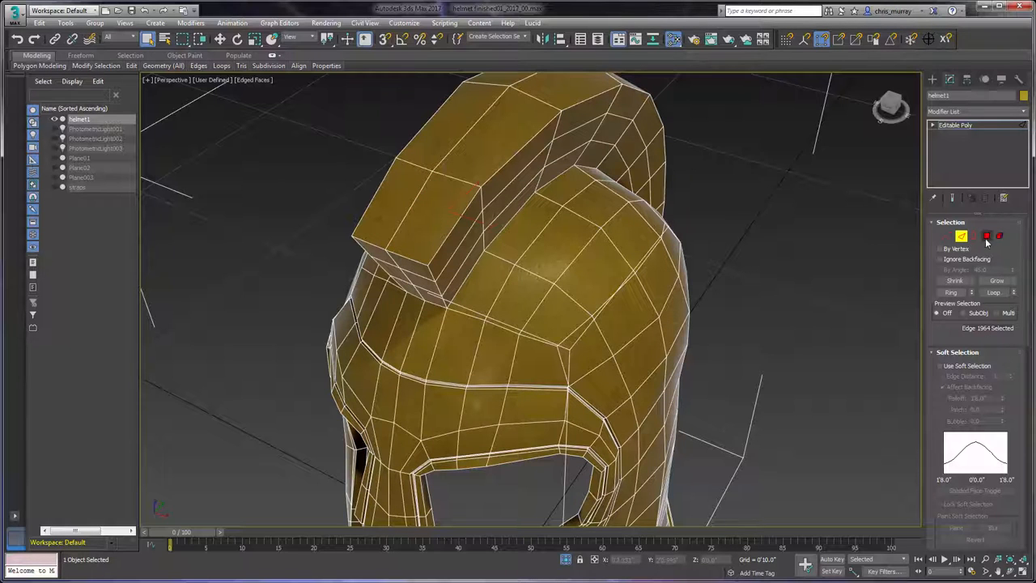
{"action": "left_click", "coordinate": [987, 236]}
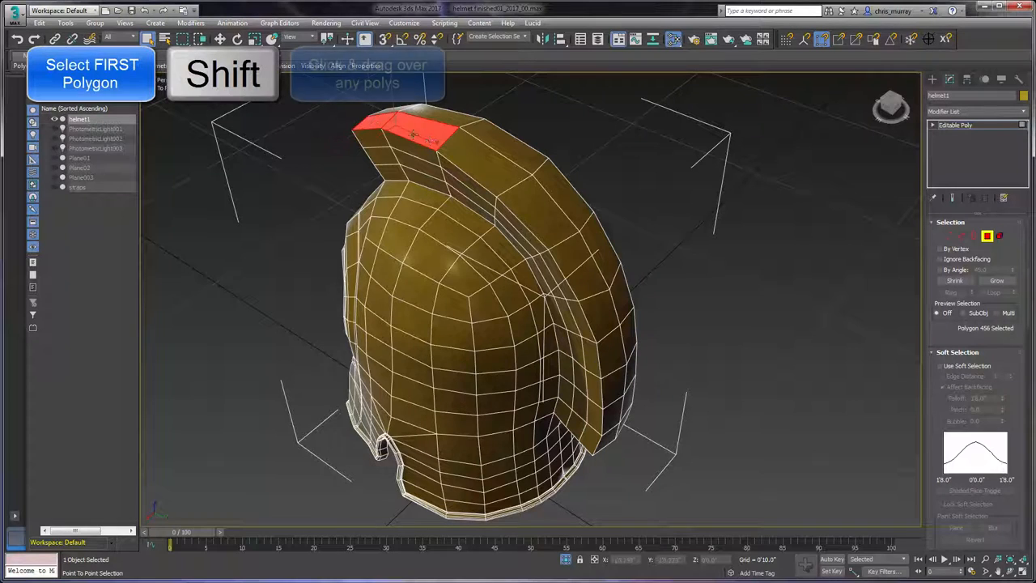
- Point-to-point select a ten-polygon strip along the crest rim, then pick a side polygon
{"action": "left_click_drag", "start_coordinate": [413, 133], "coordinate": [624, 385]}
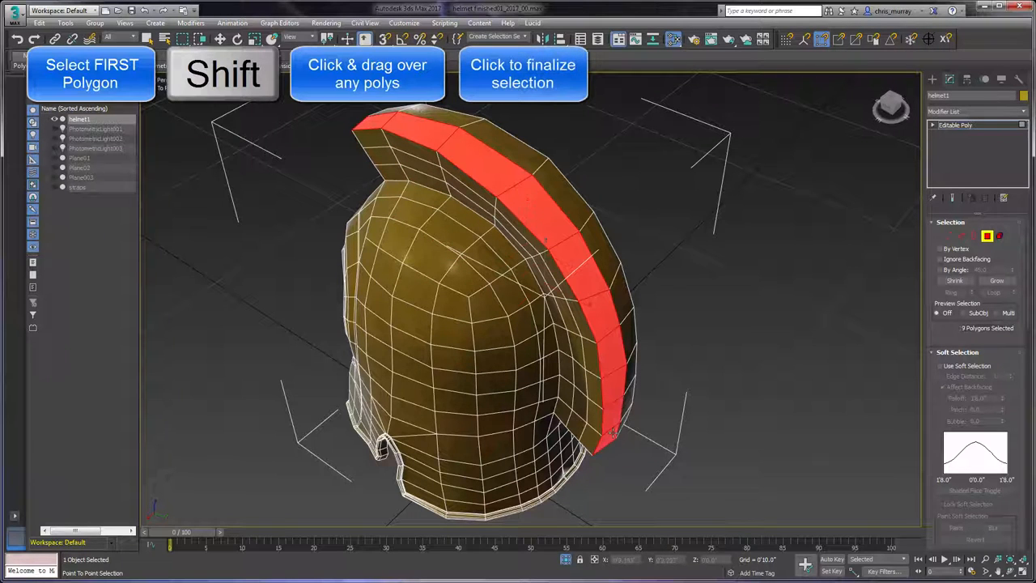
{"action": "left_click", "coordinate": [612, 434]}
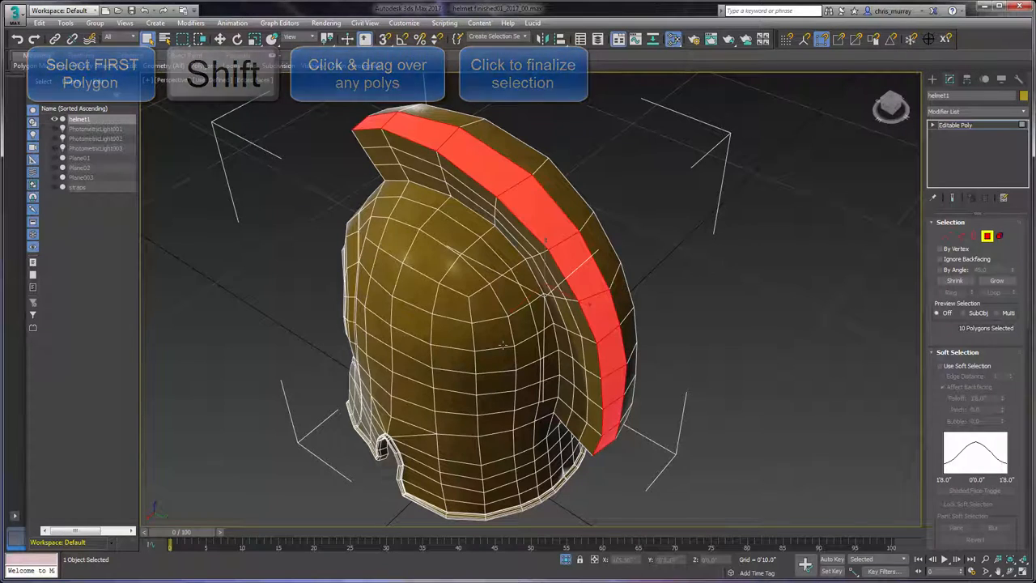
{"action": "left_click", "coordinate": [494, 335]}
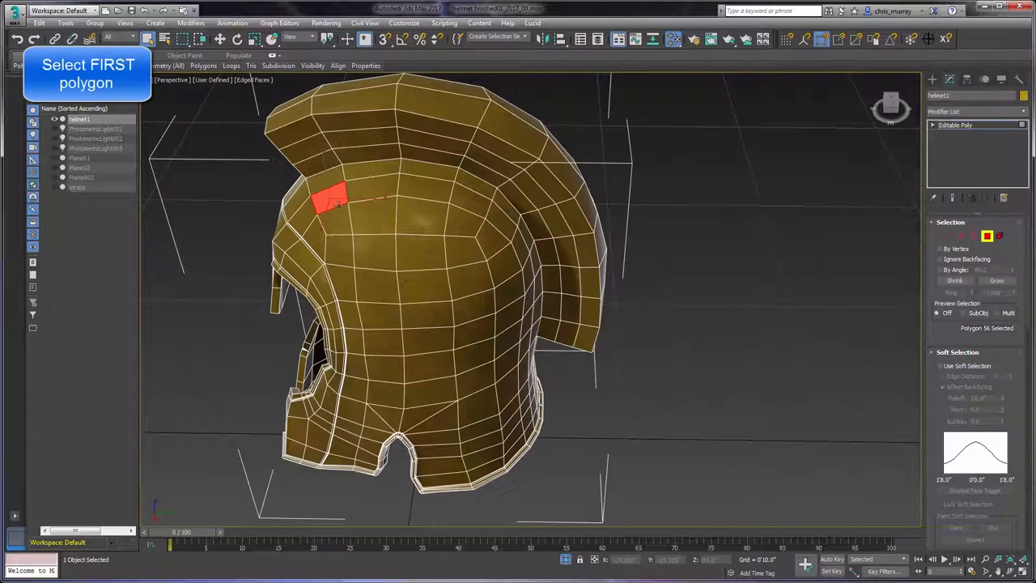
- Point-to-point select a polygon band across the crown and orbit to view it
{"action": "left_click_drag", "start_coordinate": [332, 197], "coordinate": [450, 194]}
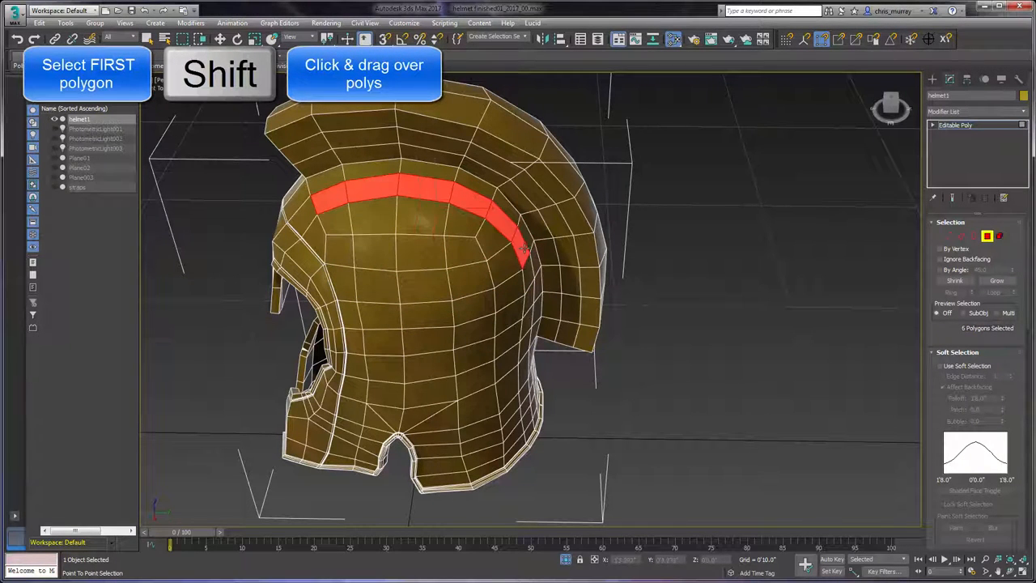
{"action": "left_click", "coordinate": [526, 272]}
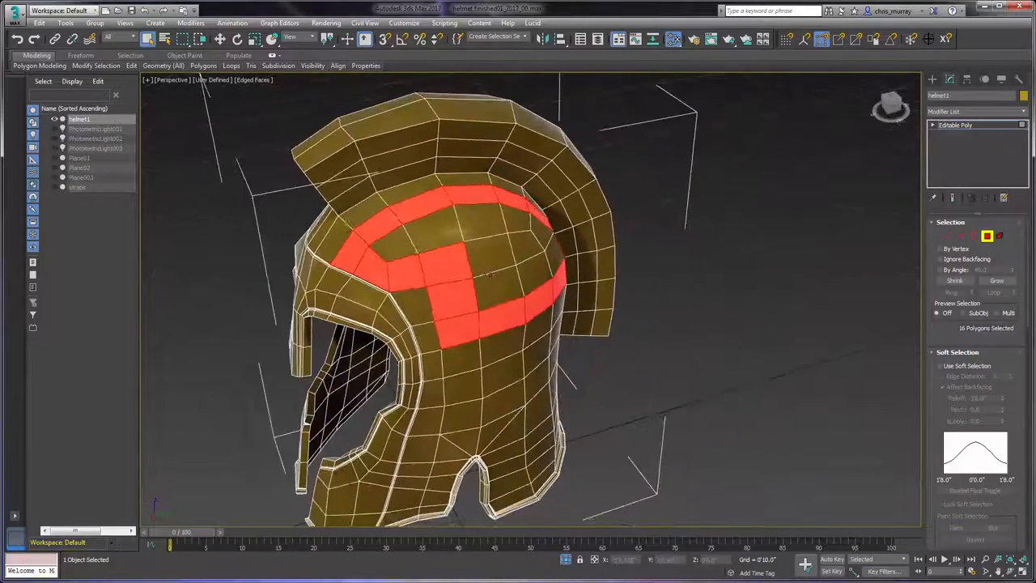
{"action": "left_click_drag", "start_coordinate": [485, 284], "coordinate": [453, 276]}
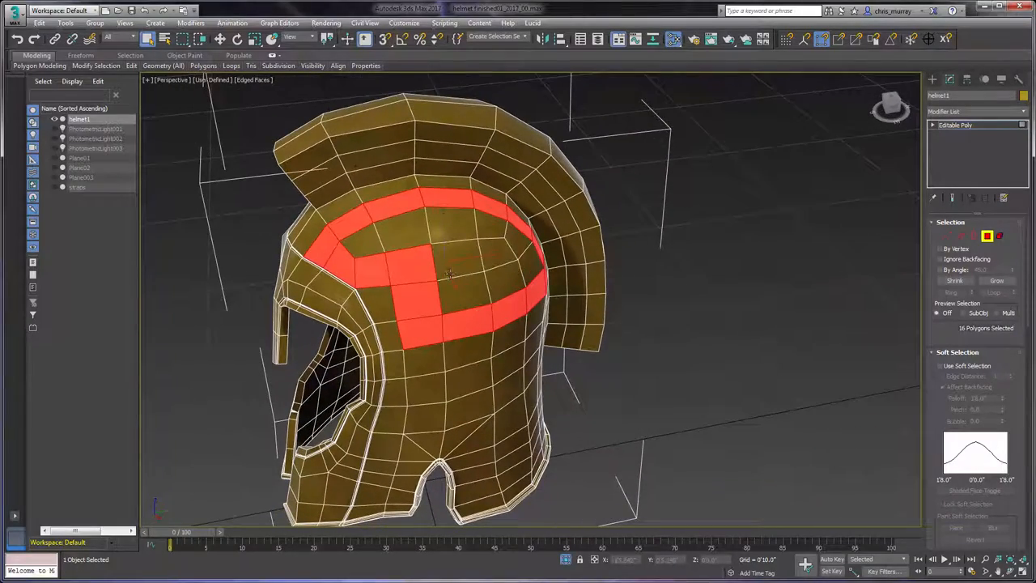